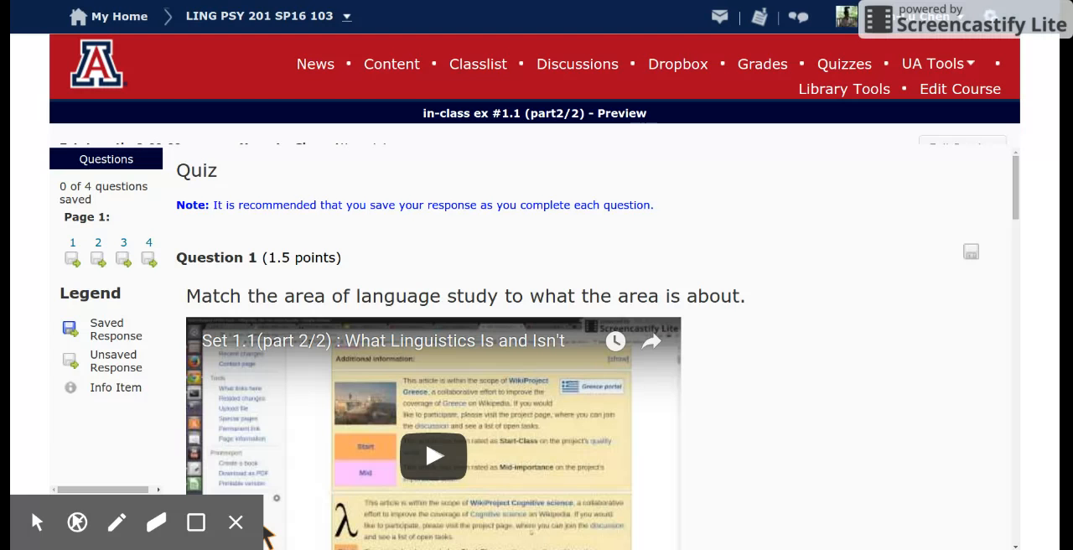
scroll("down", 3)
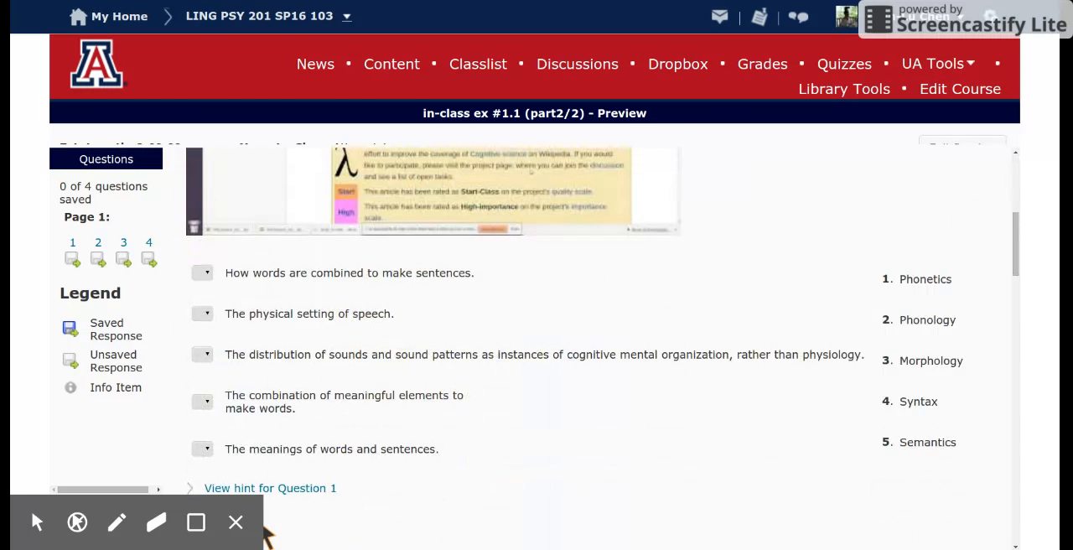
scroll("down", 3)
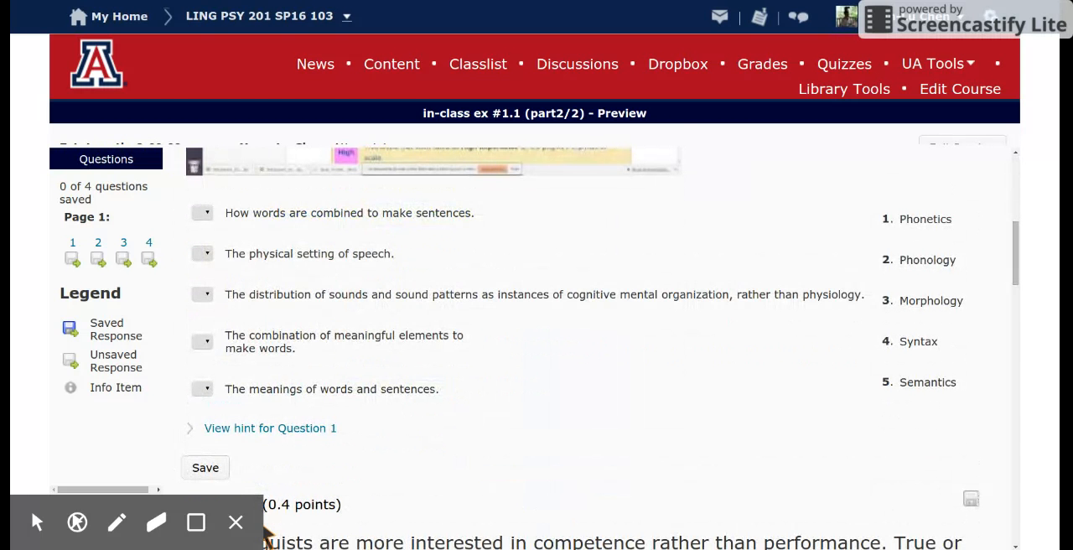